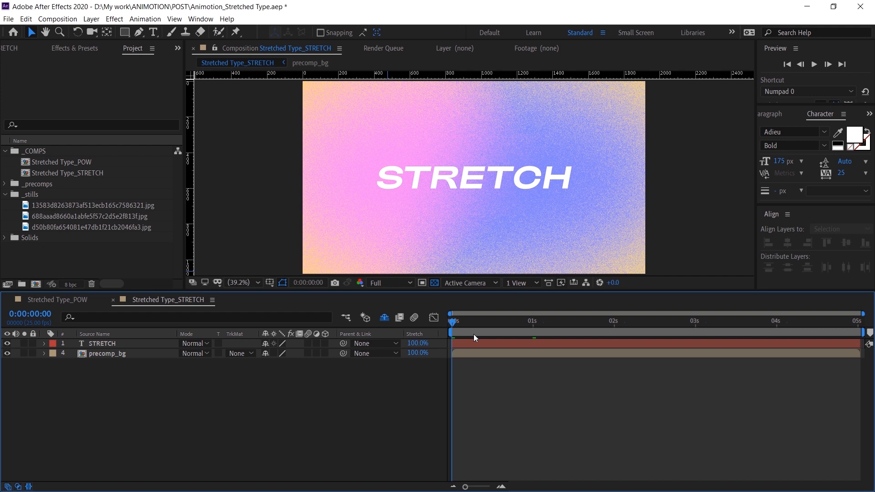
Step: Convert the STRETCH text layer into a 'STRETCH Outlines' shape layer and select the original for deletion
left_click(543, 320)
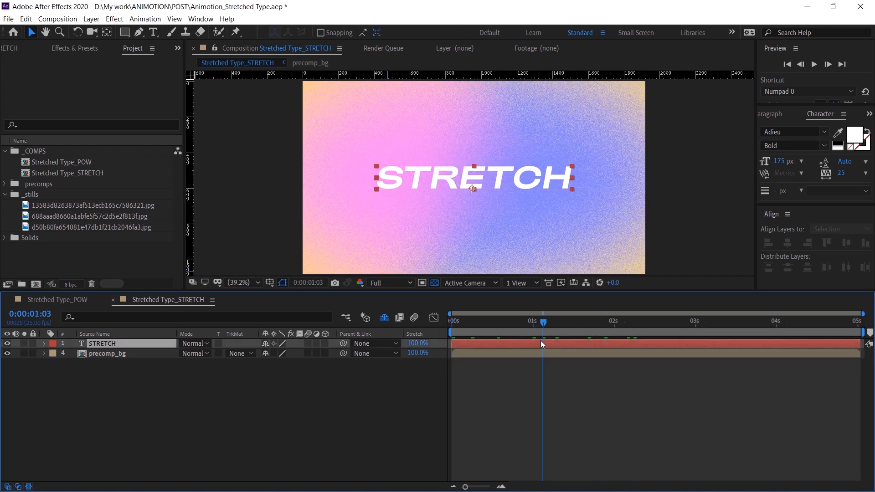
left_click(107, 353)
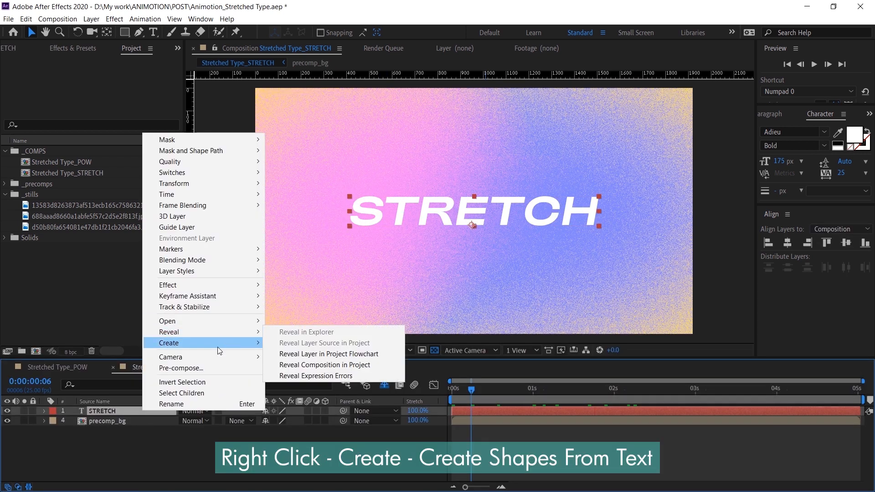
mouse_move(169, 343)
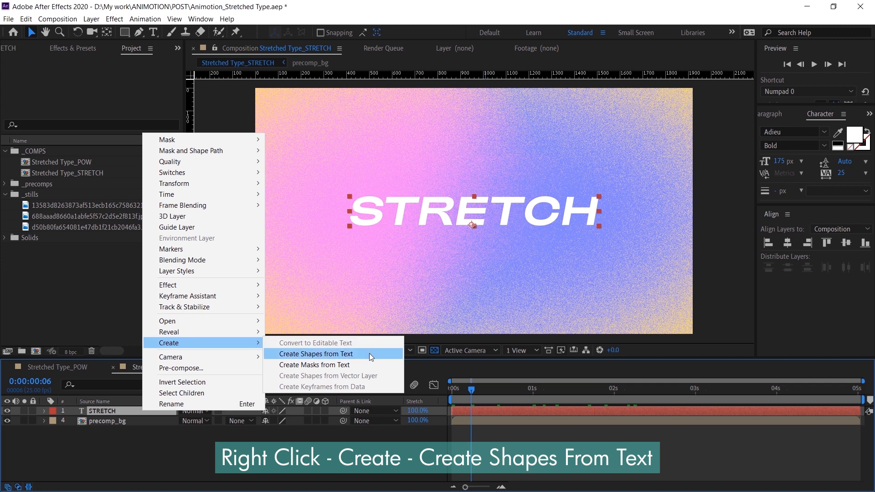
left_click(315, 354)
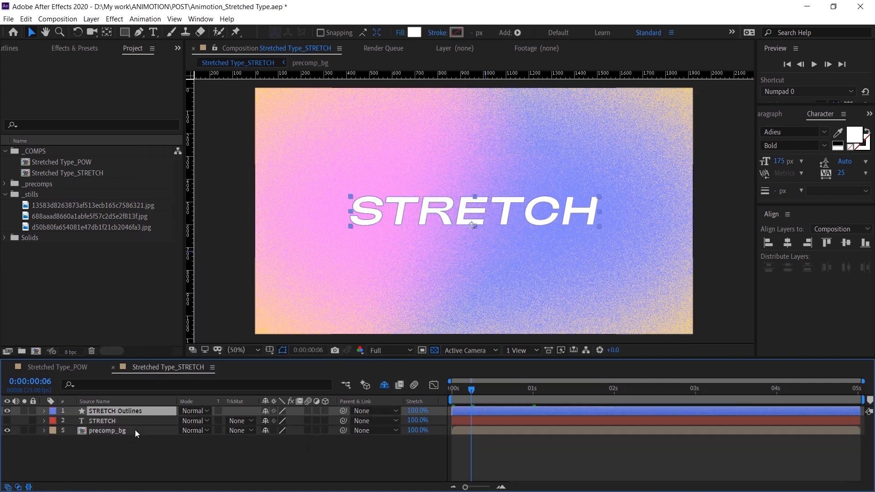
mouse_move(141, 422)
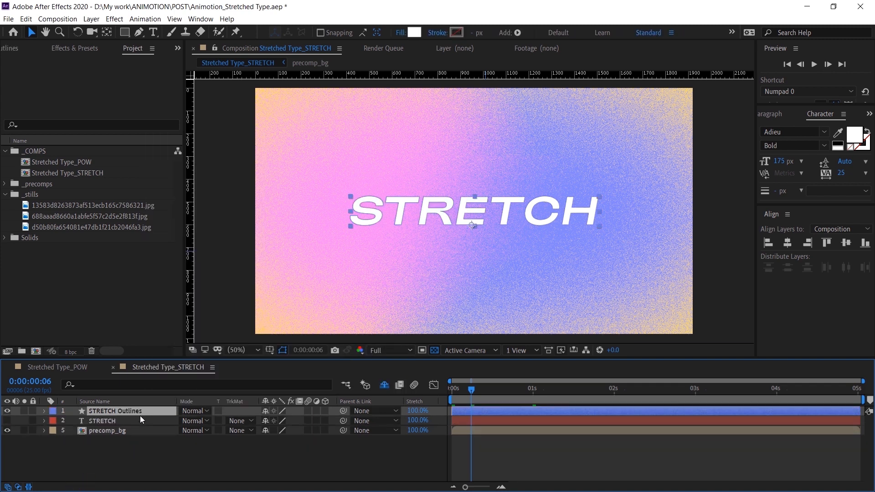
left_click(102, 422)
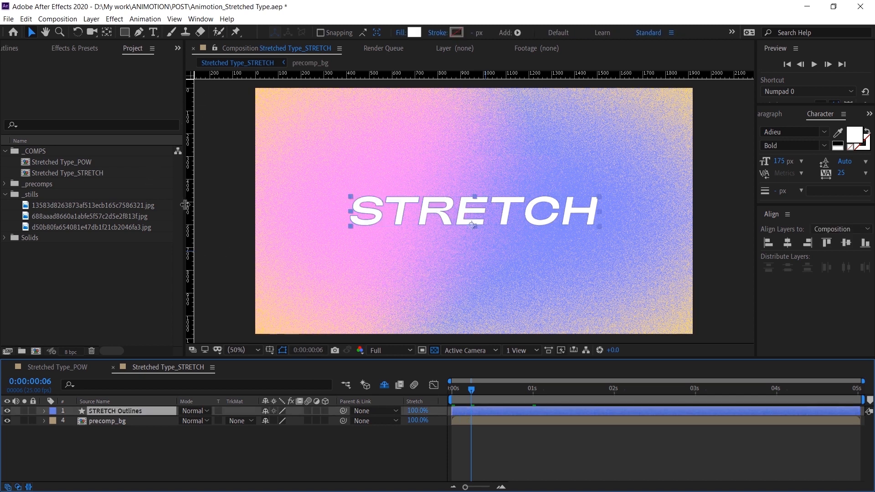
mouse_move(180, 104)
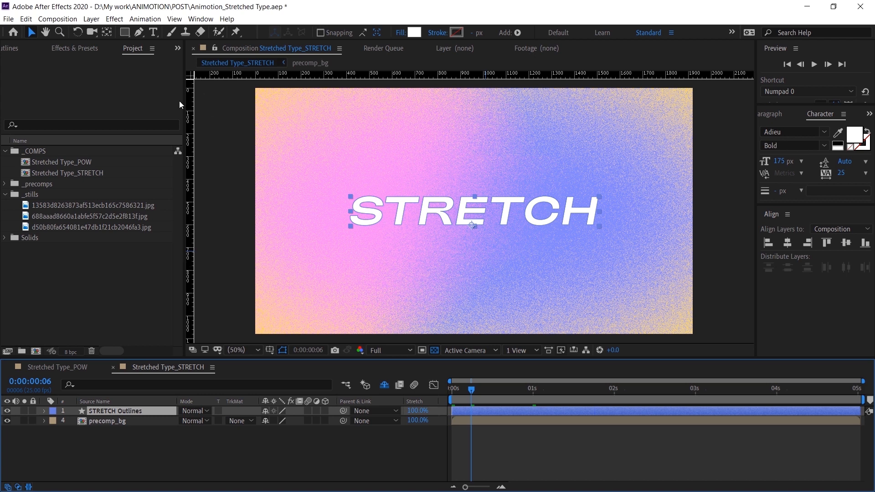
Step: Show the rulers so vertical guides can mark the word's left and right edges
key("Ctrl+R")
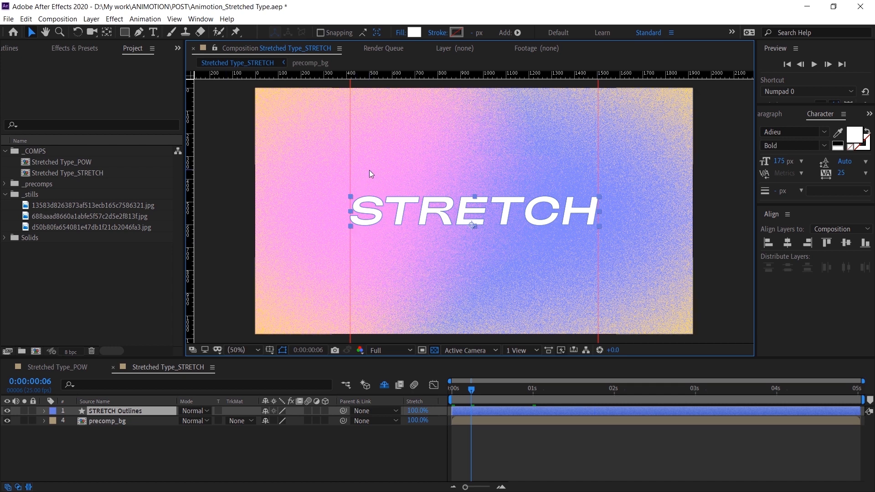
mouse_move(558, 230)
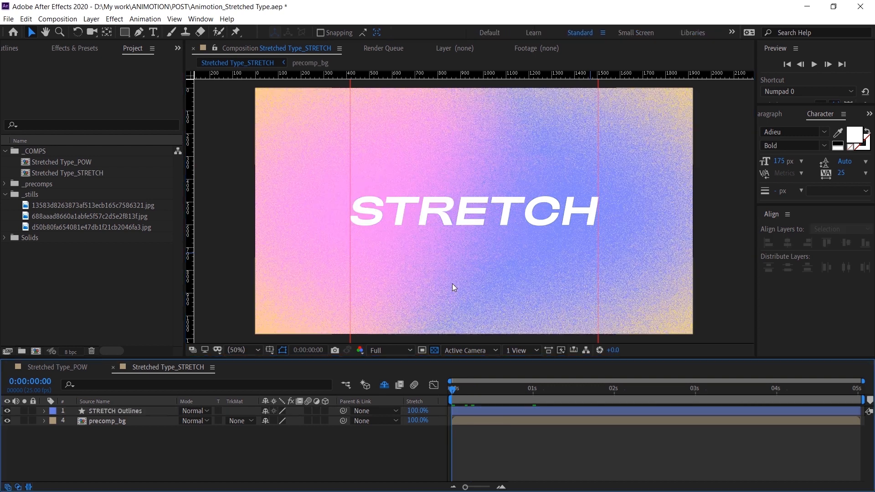
mouse_move(406, 231)
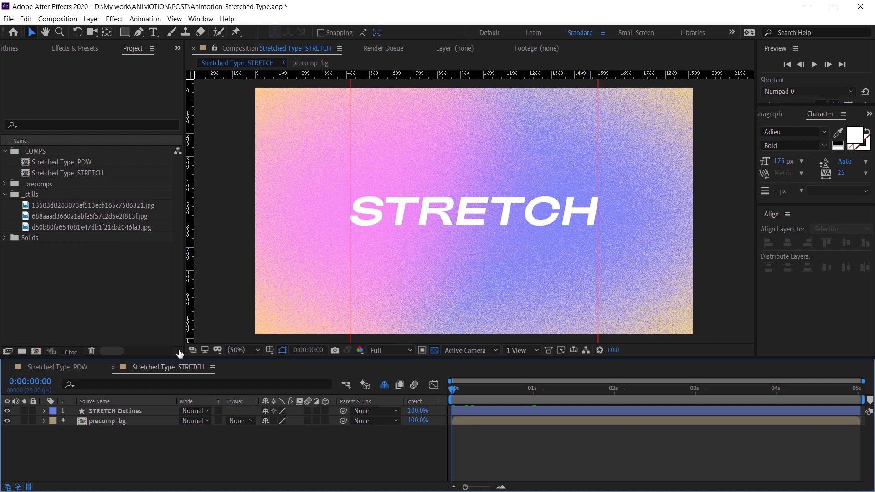
Step: Select the STRETCH Outlines layer to reveal its letter Path properties
left_click(115, 411)
type("path")
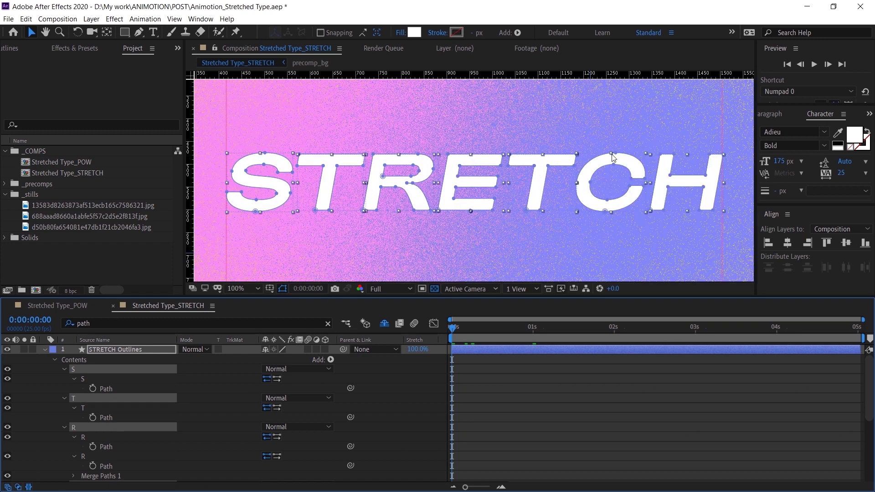
mouse_move(561, 186)
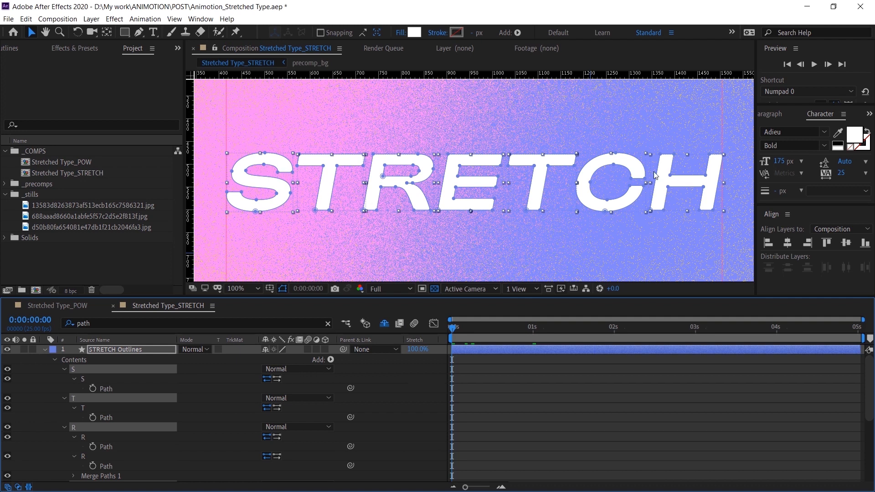
mouse_move(55, 357)
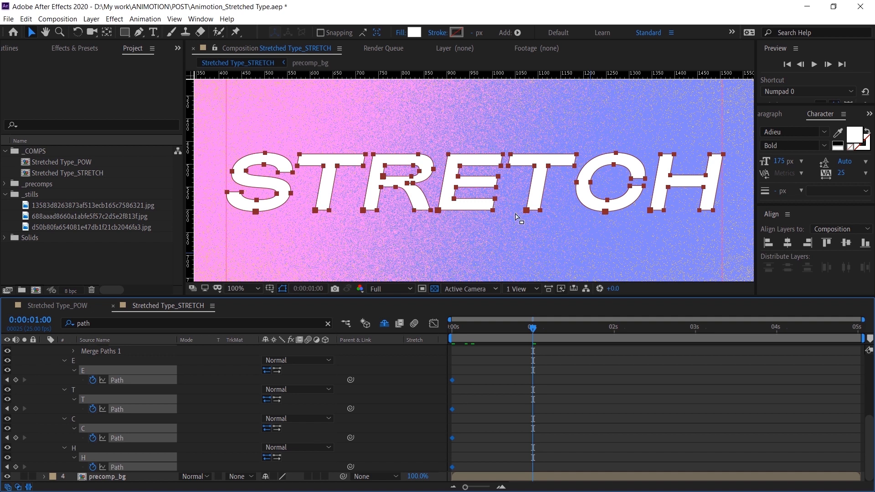
mouse_move(511, 186)
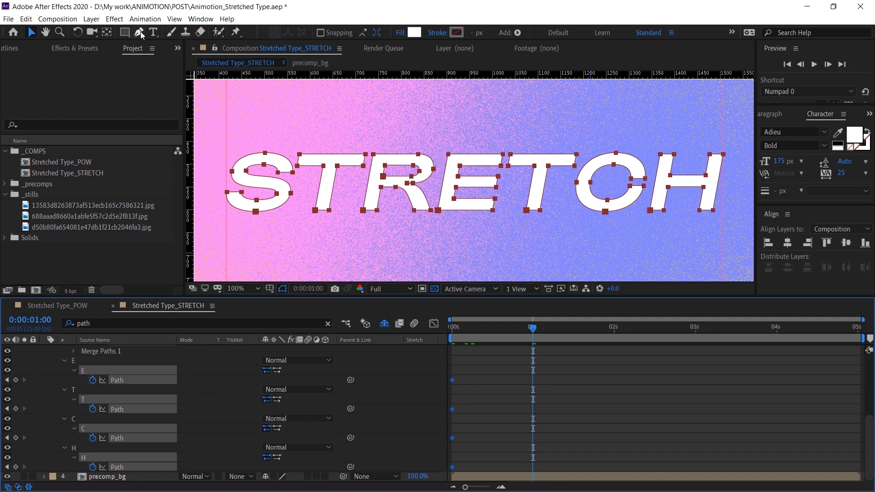
Step: Use the Pen tool to drag the E's right-side vertices outward at 1s, widening the letter
left_click(142, 31)
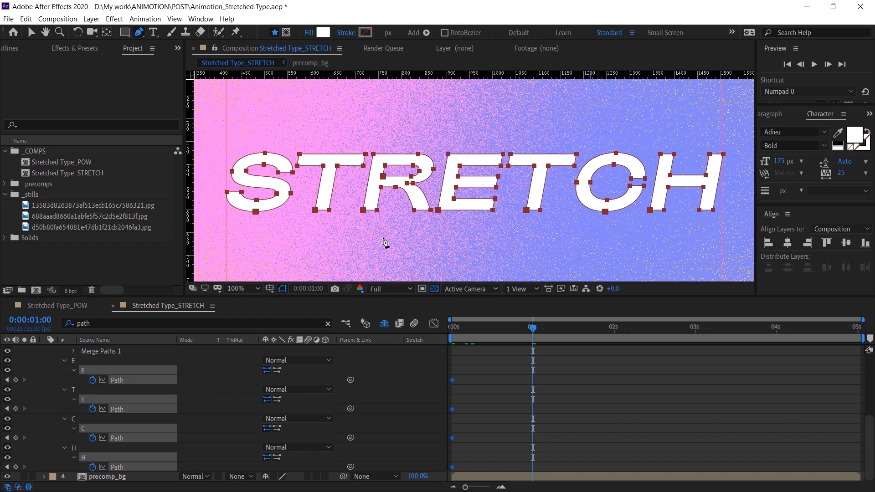
key("g")
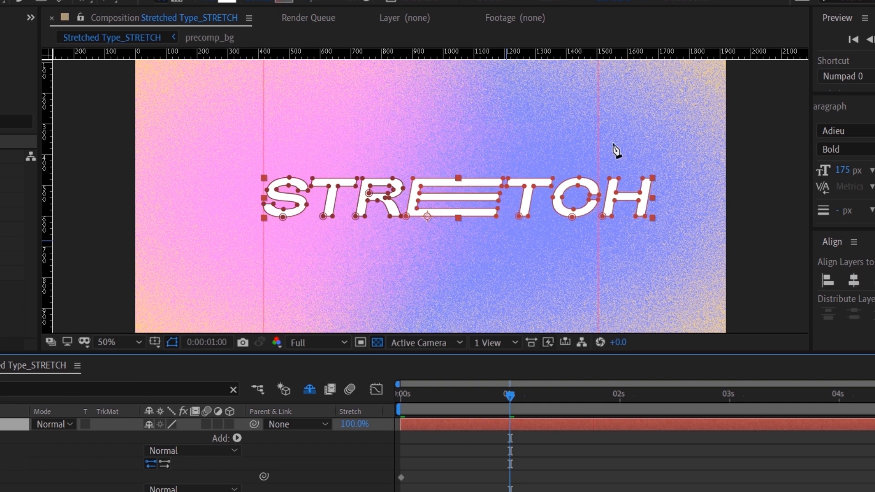
mouse_move(594, 301)
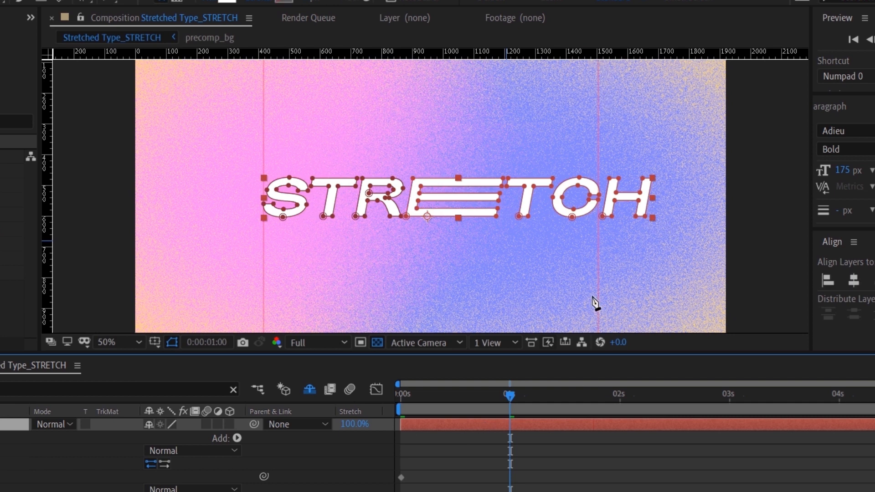
mouse_move(593, 309)
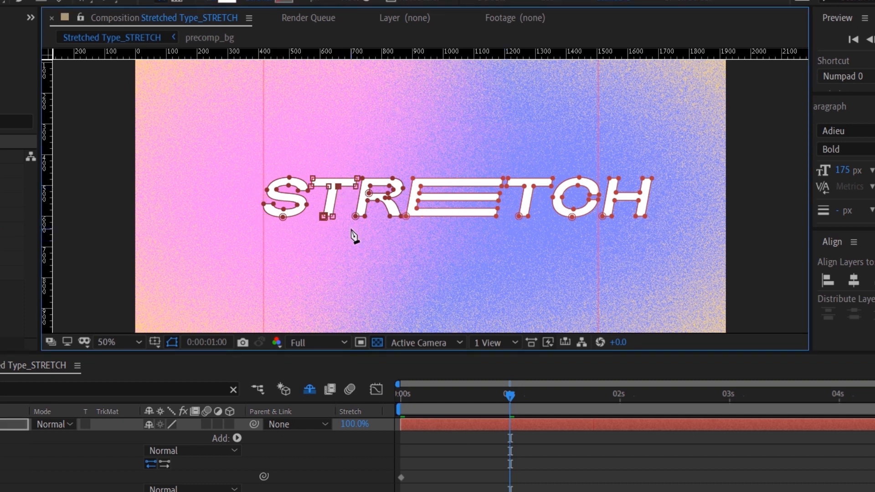
key("g")
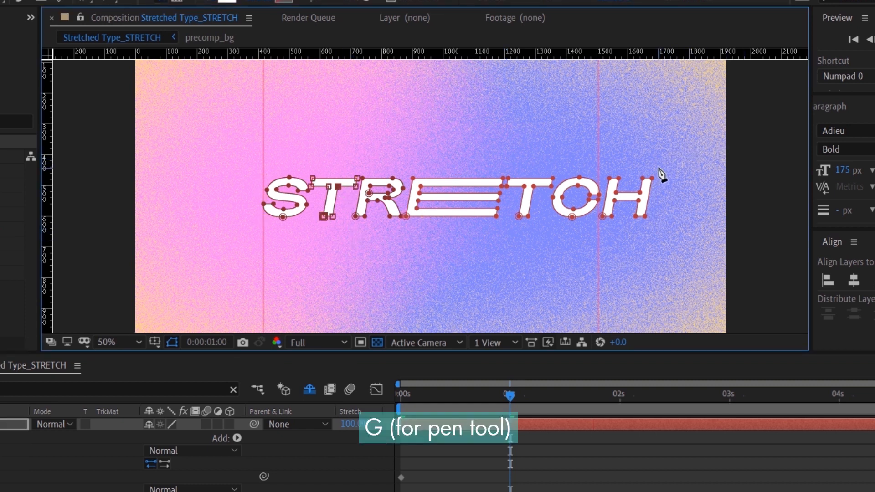
key("Alt")
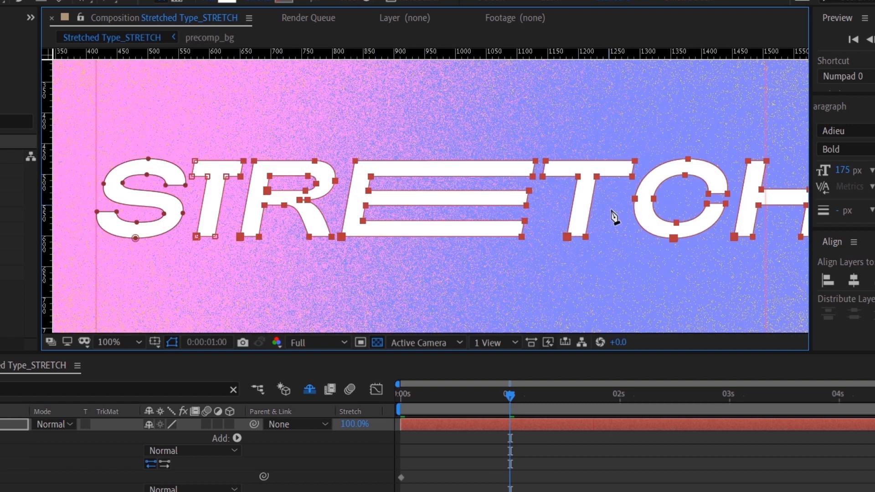
Step: Shift the remaining letter path points at 1s so the other letters make room for the wide E
left_click_drag(614, 218, 324, 187)
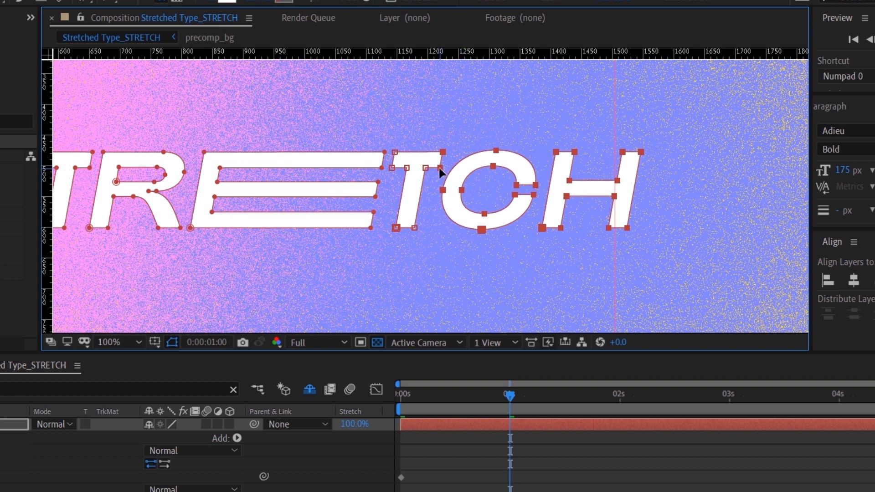
mouse_move(497, 134)
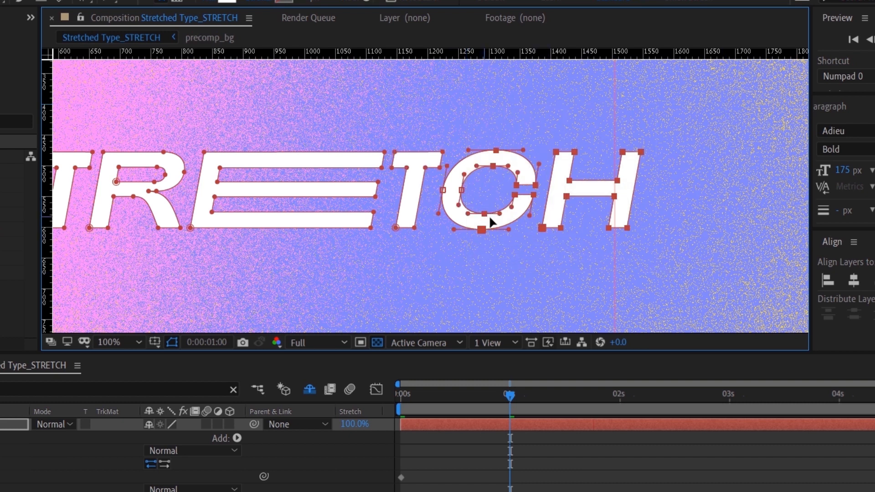
left_click_drag(492, 223, 463, 212)
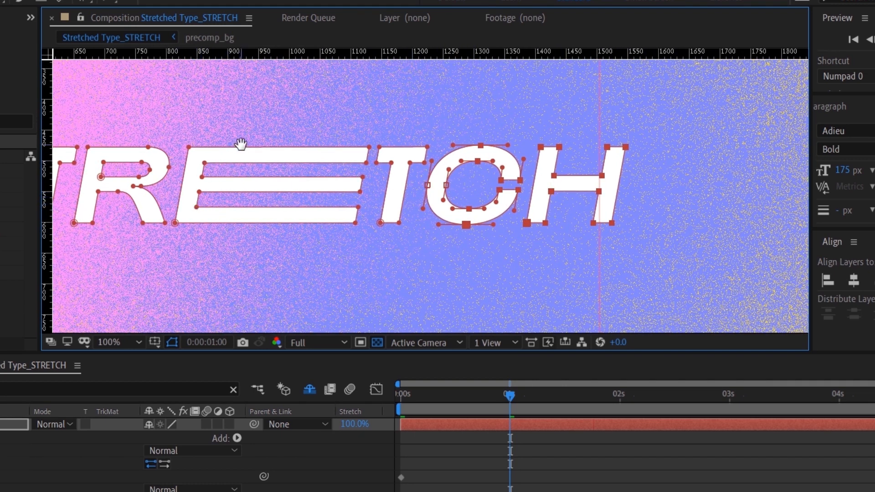
mouse_move(148, 209)
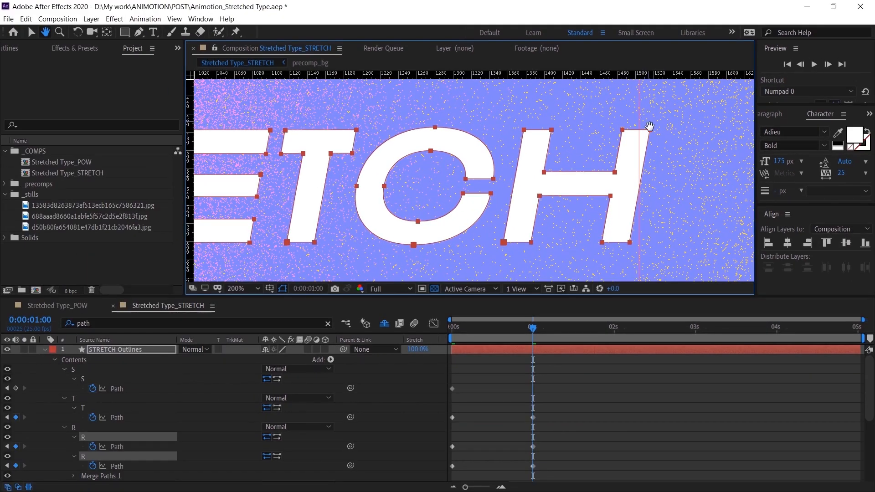
mouse_move(642, 121)
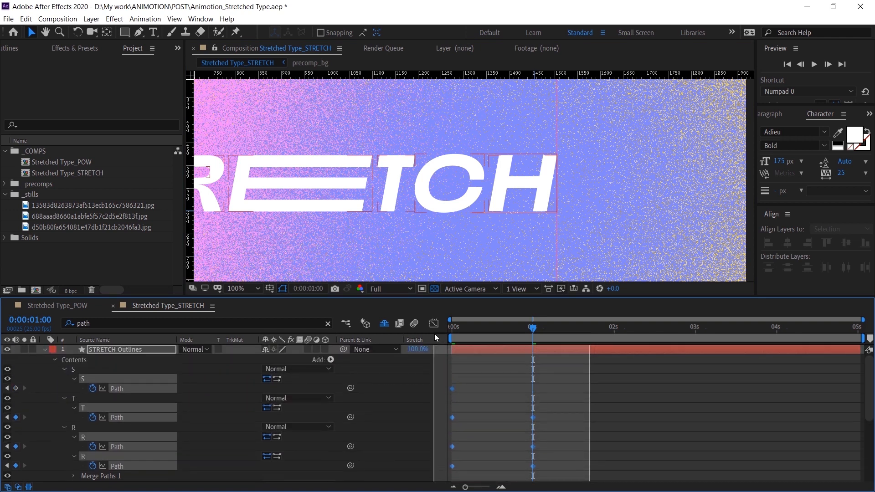
Step: Apply Easy Ease to the path keyframes and fit the whole composition in the viewer
key("F9")
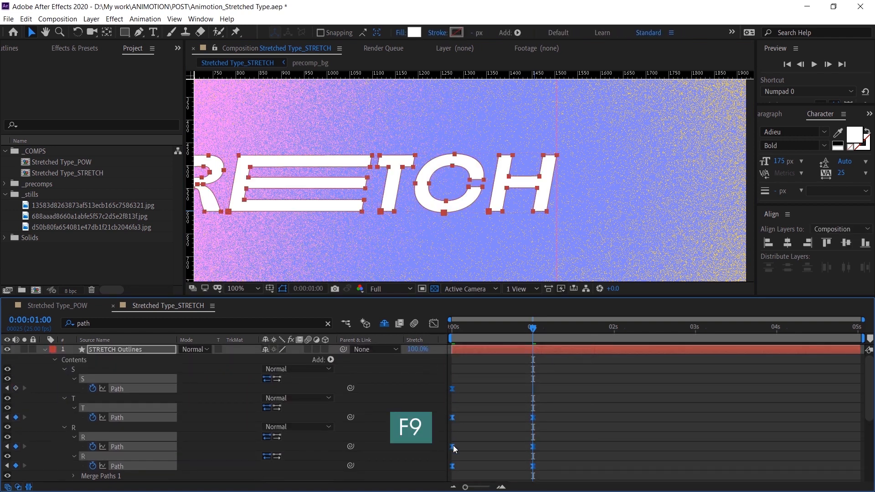
left_click(243, 288)
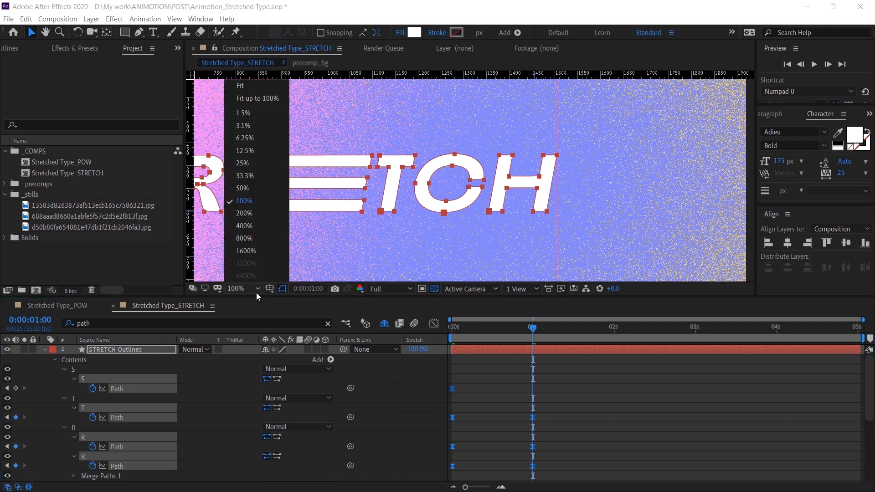
left_click(259, 86)
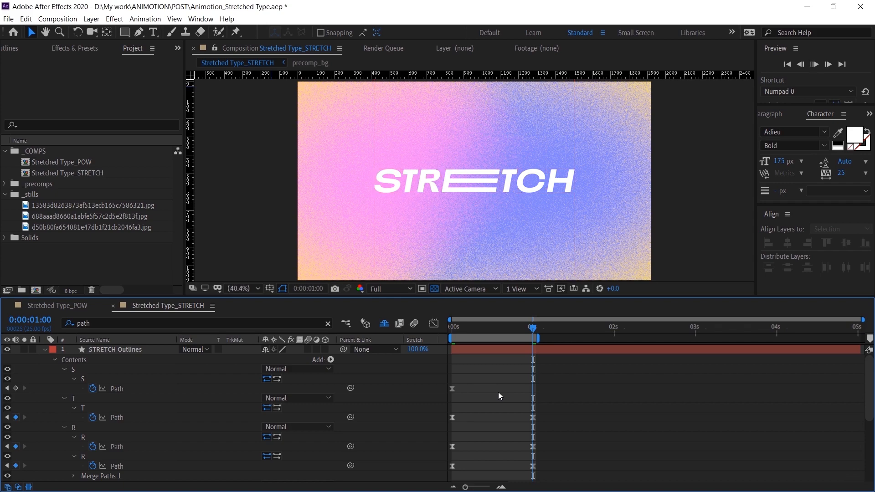
Step: Preview the animation, then step between the 2s mark and the 1s keyframes
left_click(814, 64)
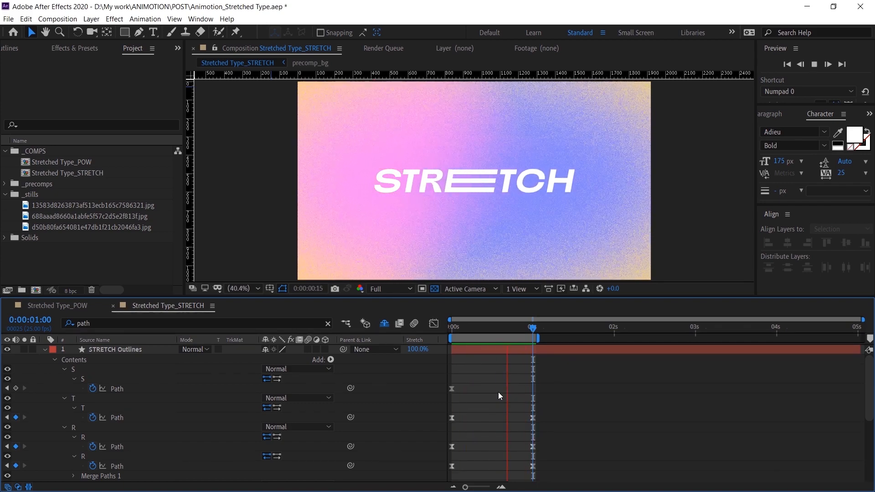
left_click(604, 327)
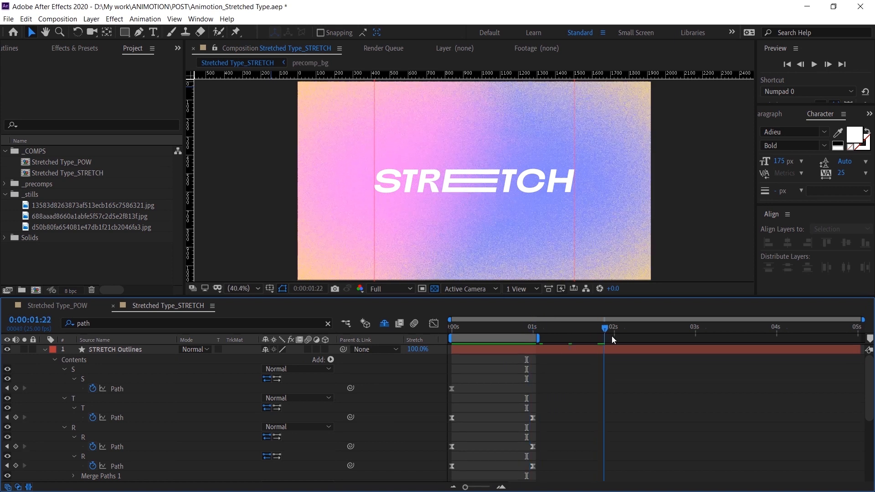
left_click(615, 327)
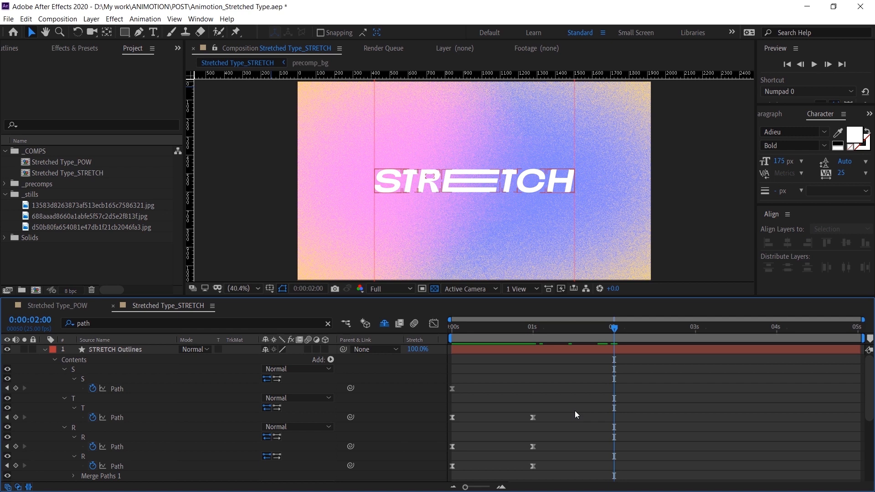
mouse_move(517, 395)
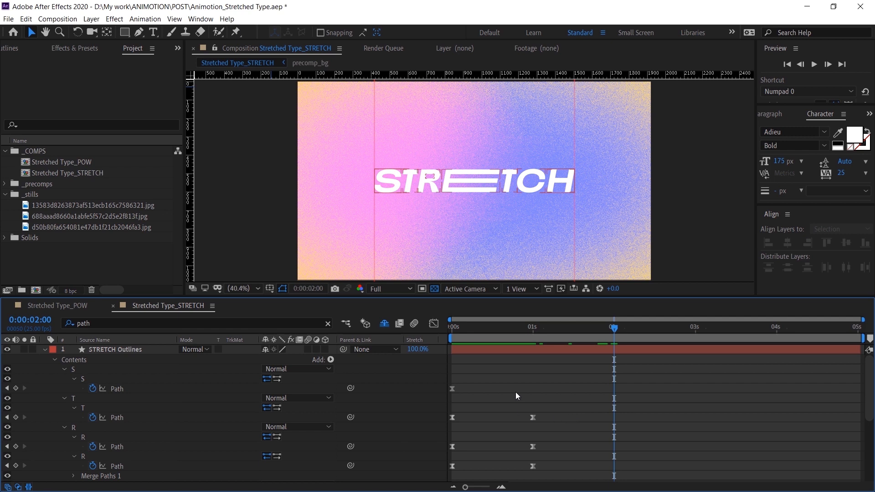
left_click(533, 330)
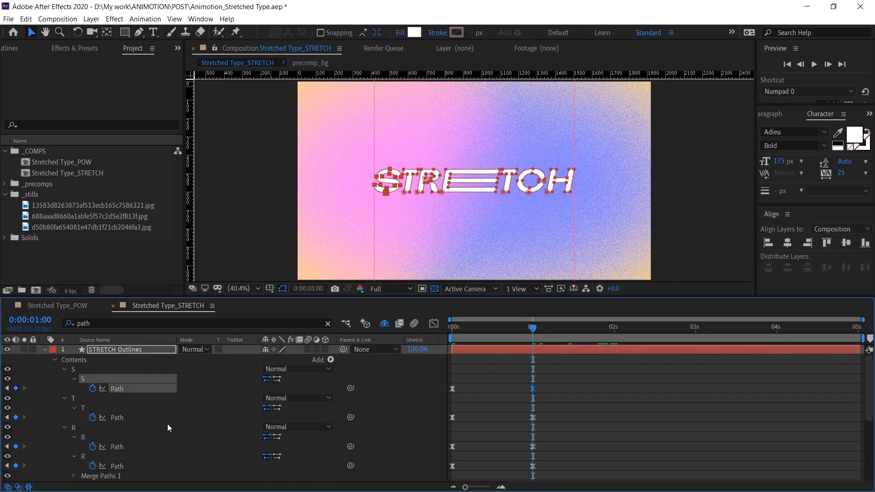
Step: Pose the letters at 2s with the T stretched wide, then move on to the 3s mark
scroll("down", 3)
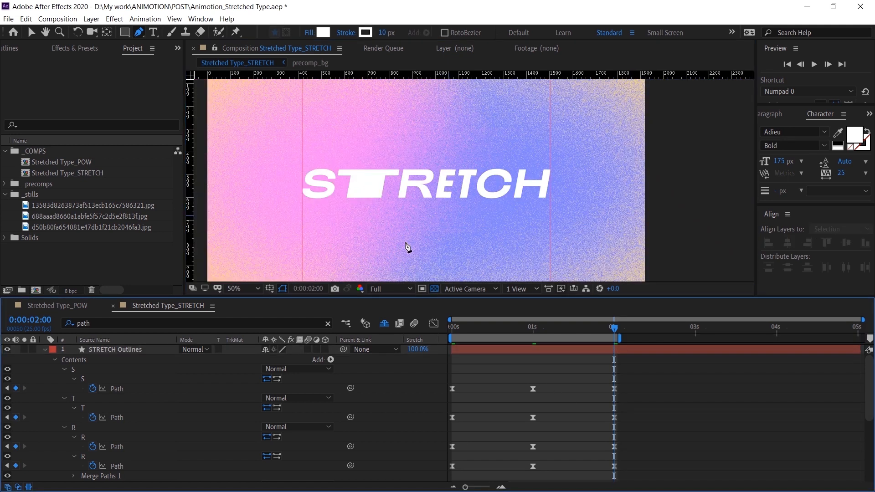
left_click(815, 64)
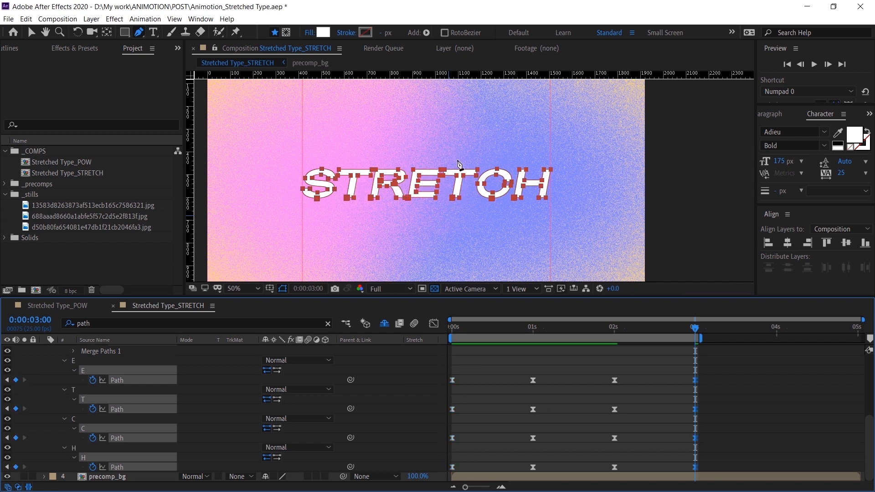
Step: Zoom the viewer to 100% for editing the 3s and 4s letter path poses
left_click(239, 288)
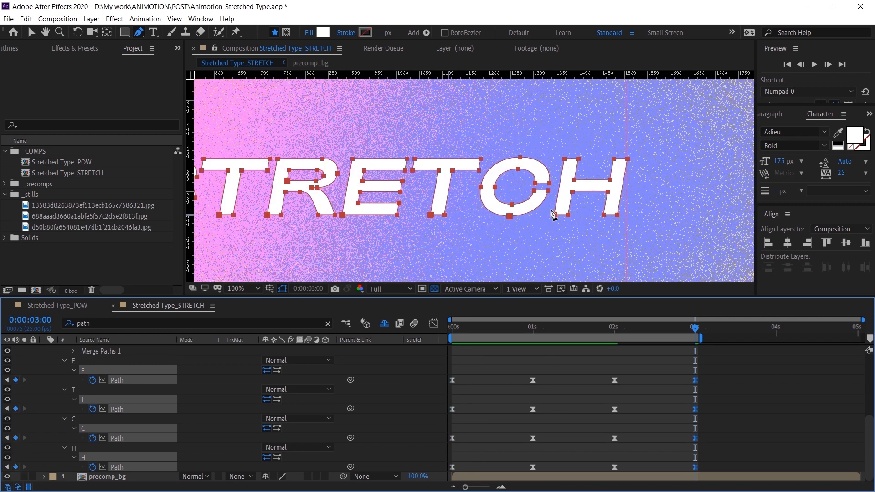
left_click(235, 288)
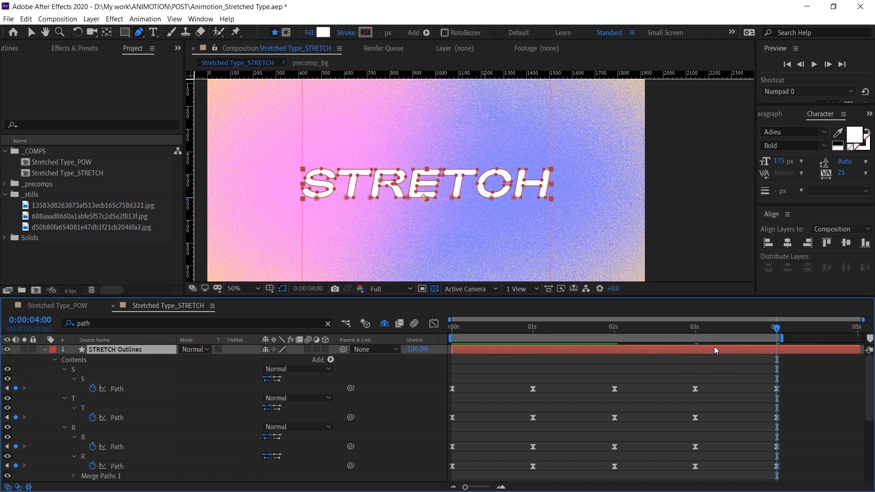
mouse_move(713, 352)
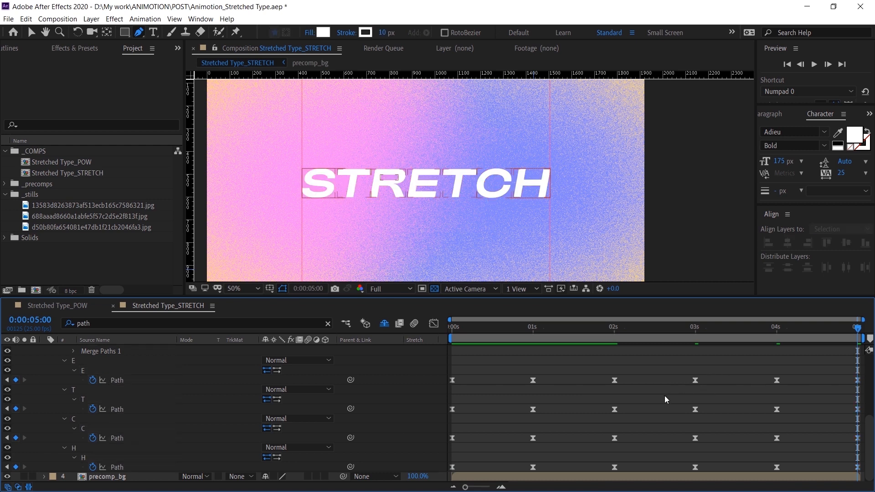
Step: Preview the loop, return to the start and show the speed graph for all path keyframes
left_click(814, 63)
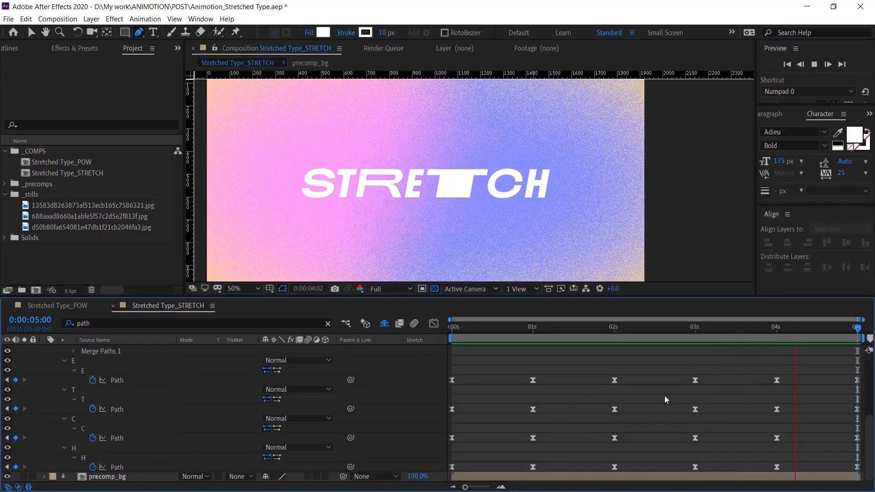
left_click(541, 327)
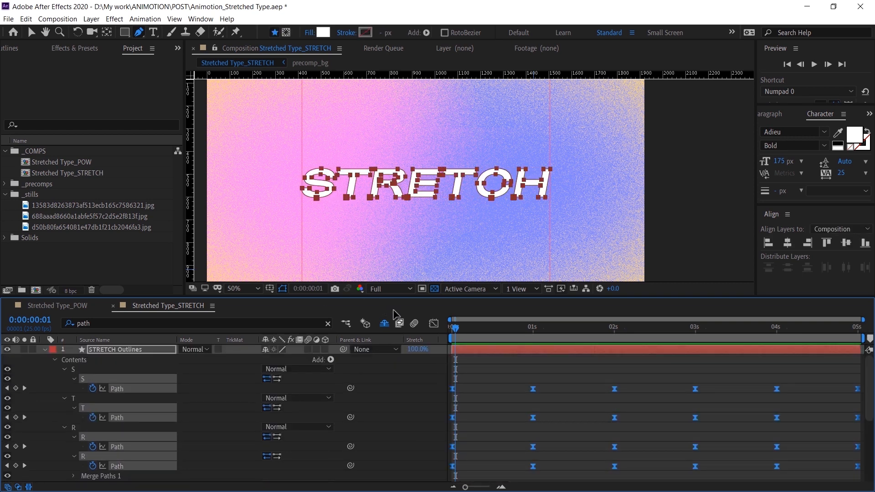
left_click(541, 474)
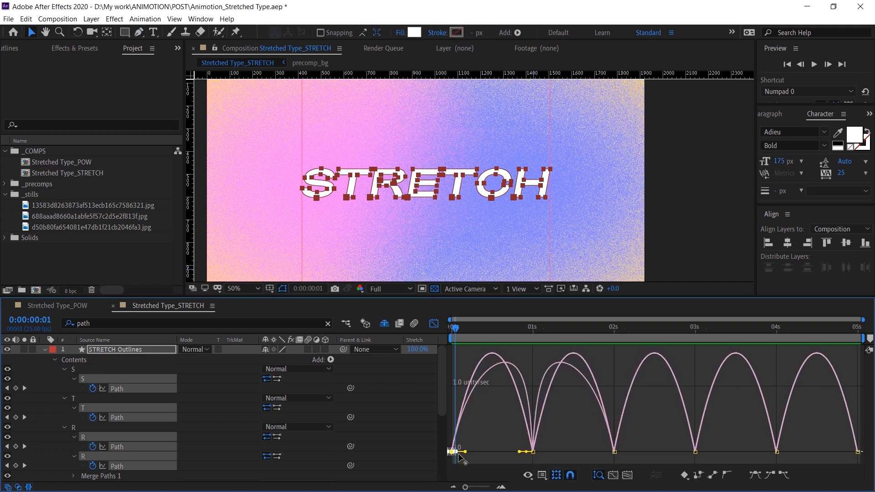
Step: Drag the keyframe influence handles to 100% for sharp bursts that settle into each pose
left_click_drag(464, 452, 452, 452)
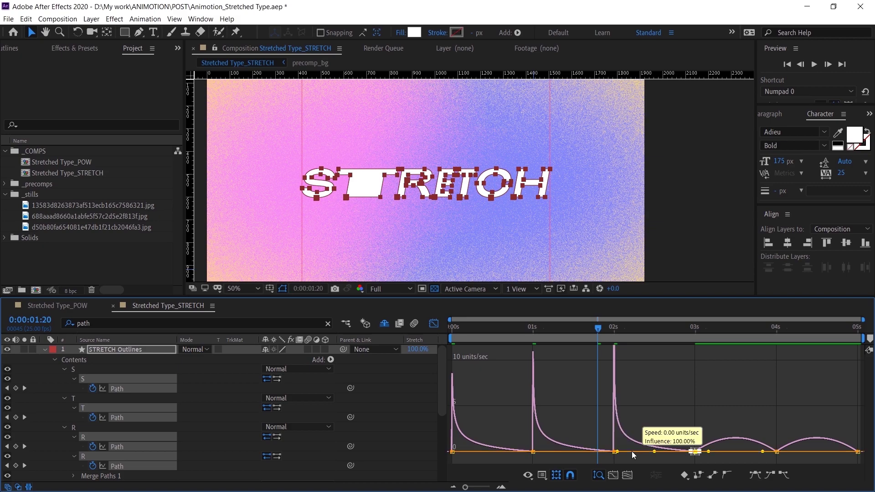
left_click(233, 288)
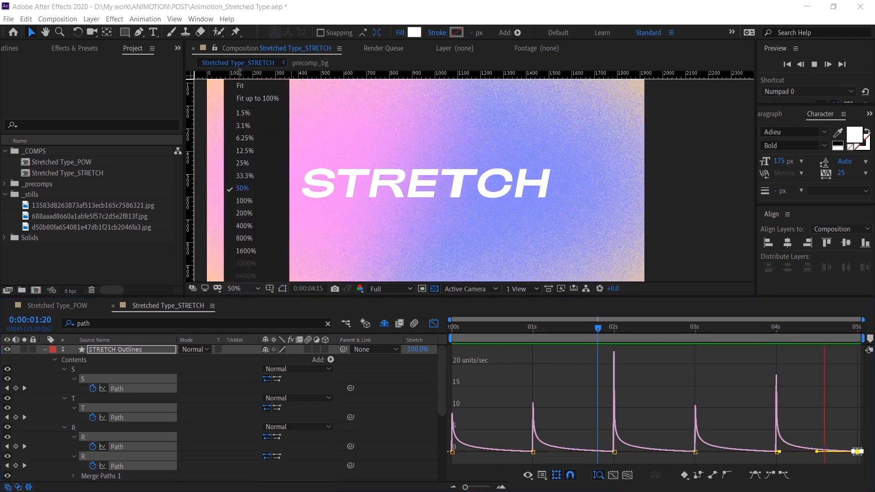